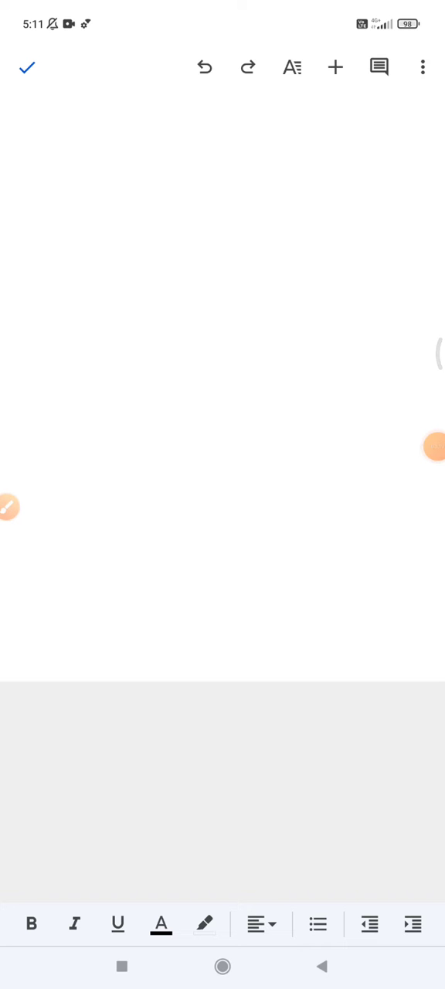
Open the Insert menu to reach the table options in the blank document
{"action": "left_click_drag", "start_coordinate": [107, 471], "coordinate": [336, 99]}
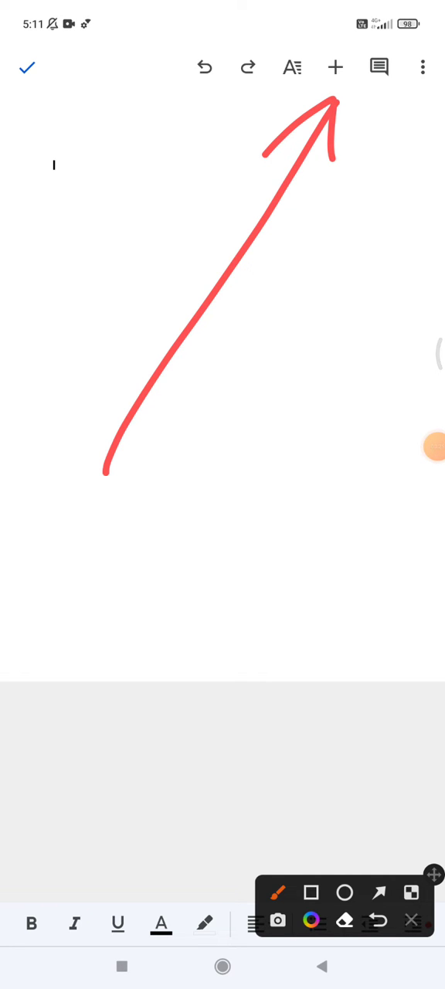
{"action": "left_click", "coordinate": [335, 68]}
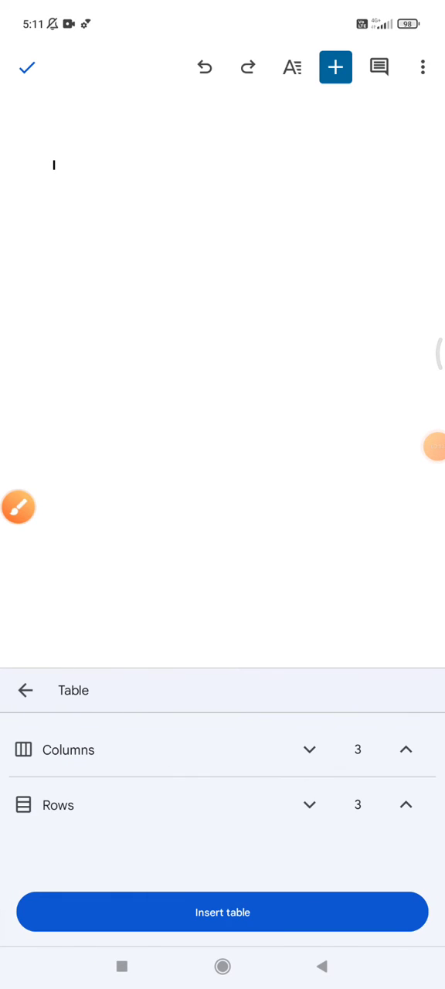
Insert a table of 2 columns and 4 rows
{"action": "left_click", "coordinate": [309, 750]}
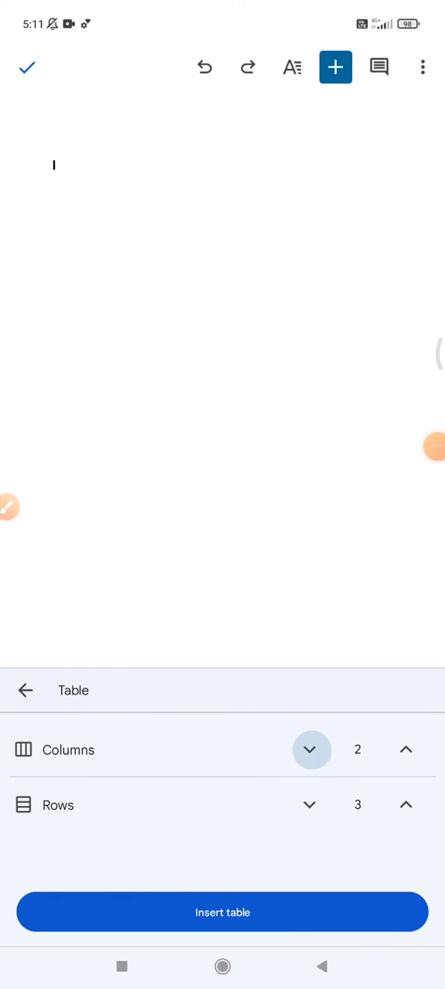
{"action": "left_click", "coordinate": [405, 804]}
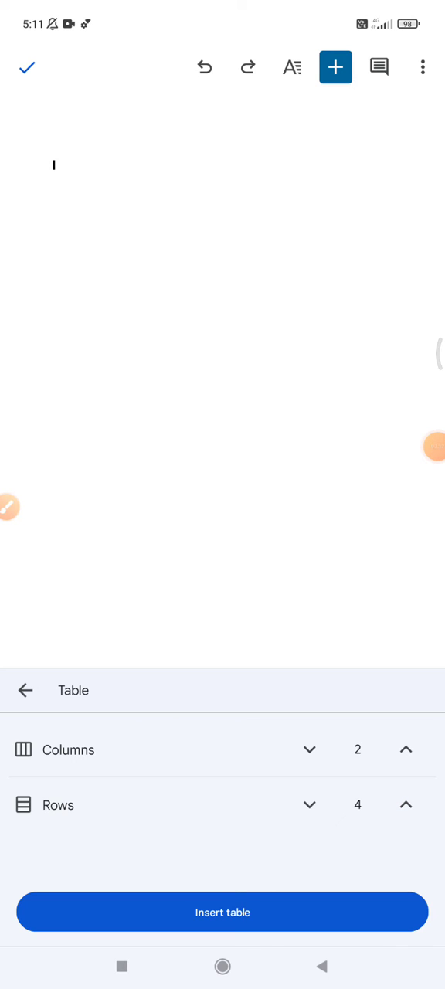
{"action": "left_click", "coordinate": [222, 912]}
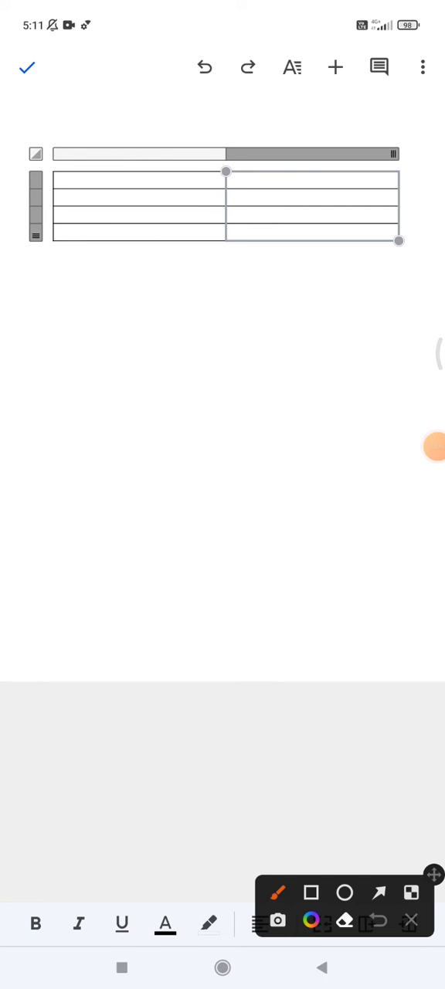
Add a column and a row to the table, making it 3 by 5
{"action": "left_click", "coordinate": [311, 206]}
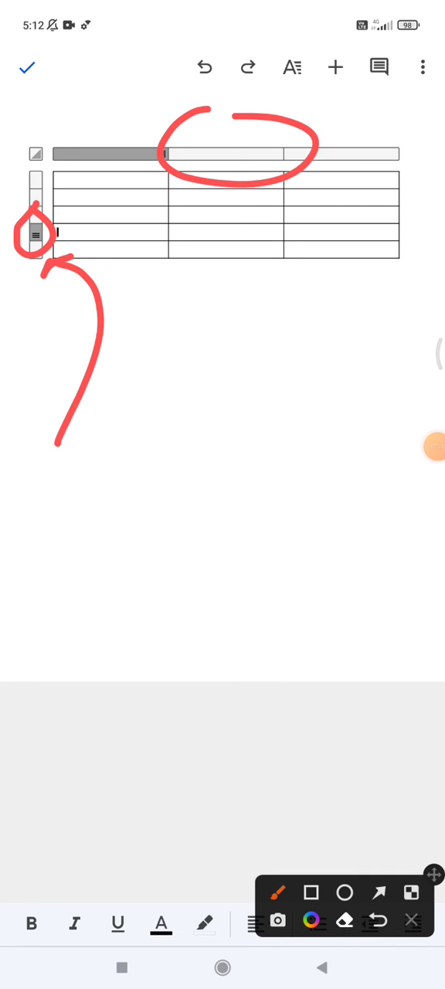
Select the table's fourth row and show its Delete row option
{"action": "left_click_drag", "start_coordinate": [139, 100], "coordinate": [108, 131]}
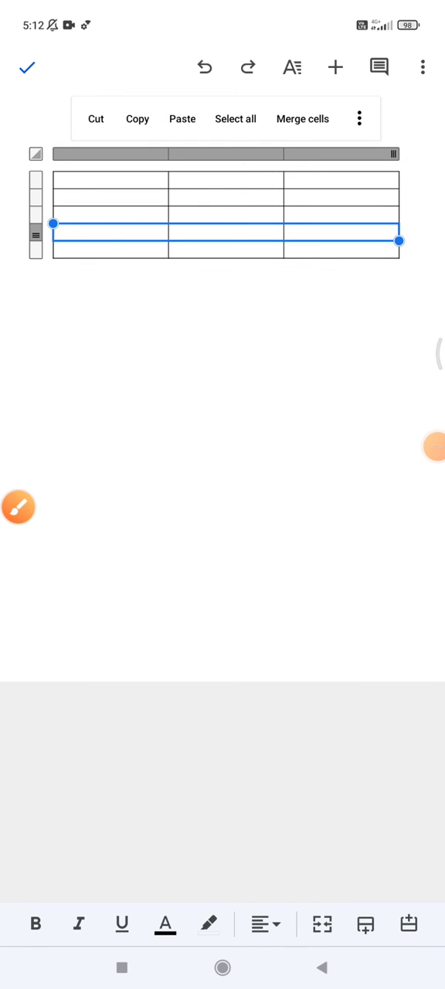
{"action": "left_click", "coordinate": [359, 118]}
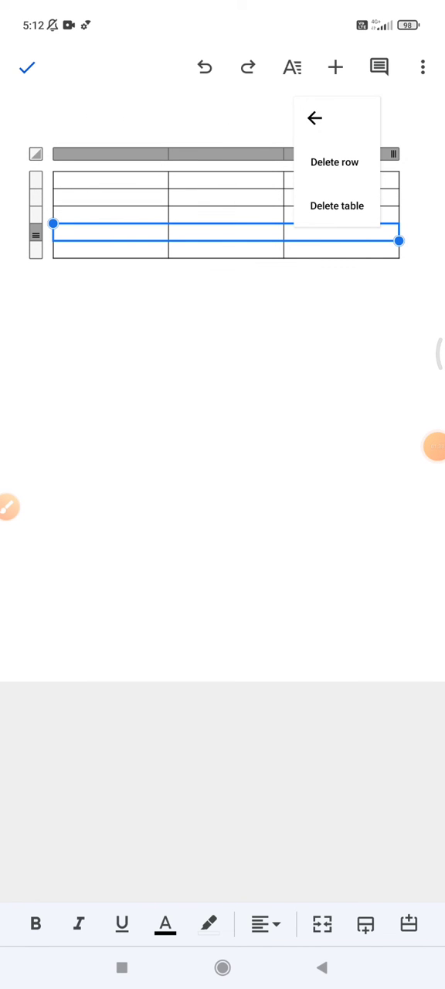